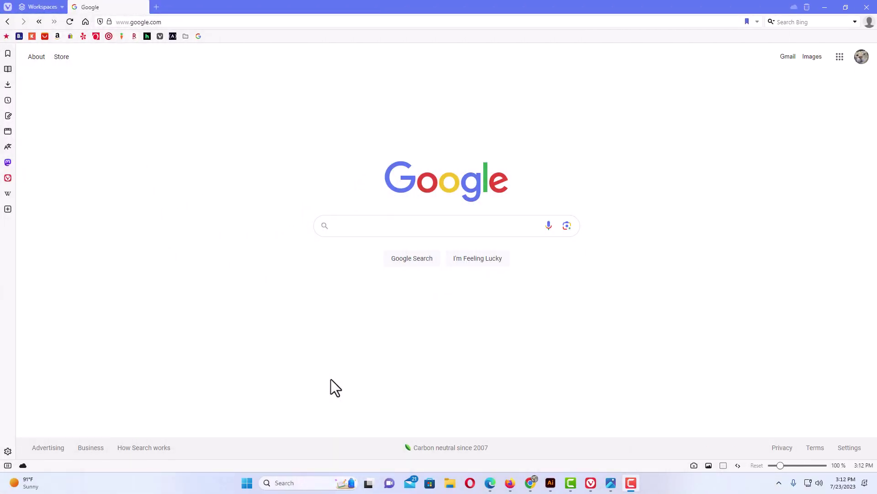
mouse_move(333, 372)
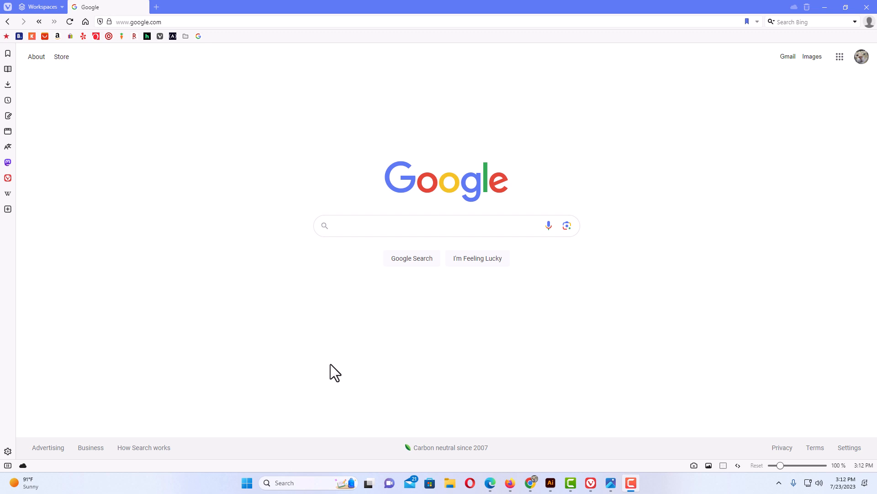
mouse_move(306, 301)
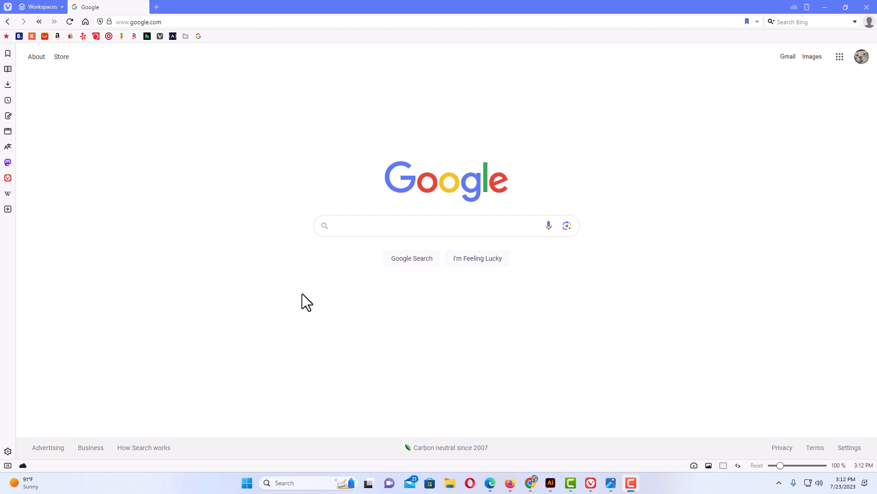
mouse_move(311, 296)
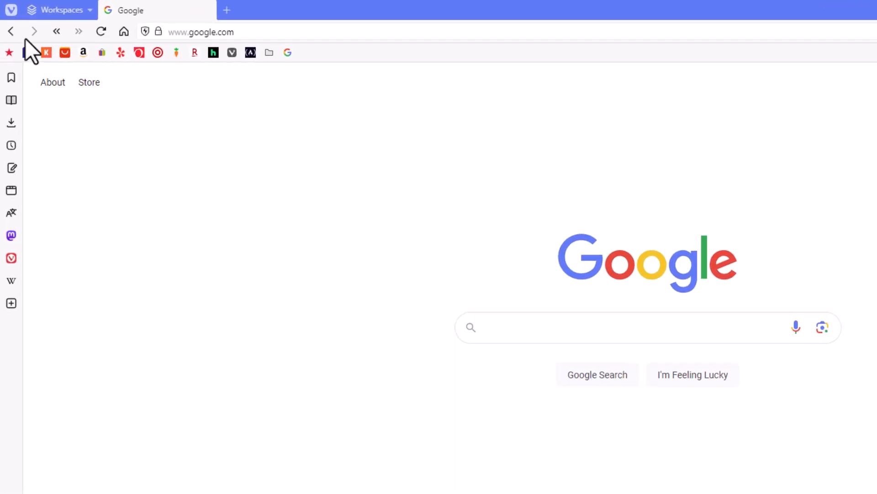
mouse_move(11, 31)
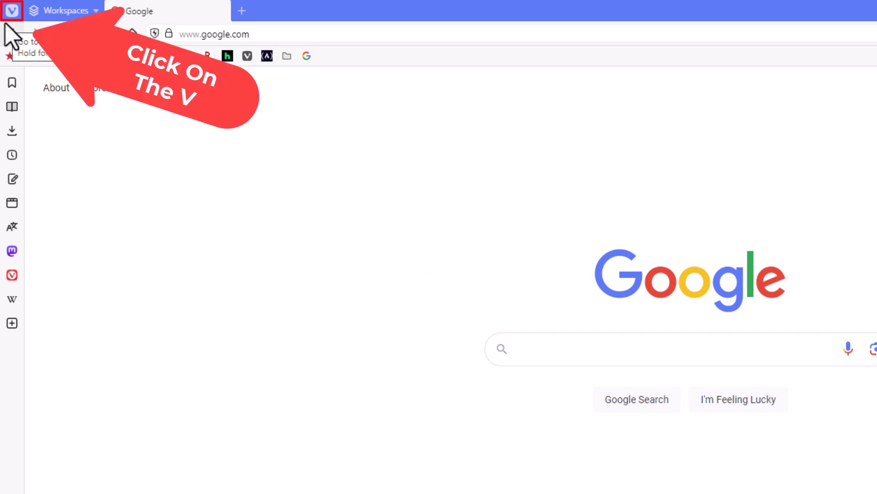
Open the Vivaldi application menu from the V icon on the Google start page
left_click(12, 11)
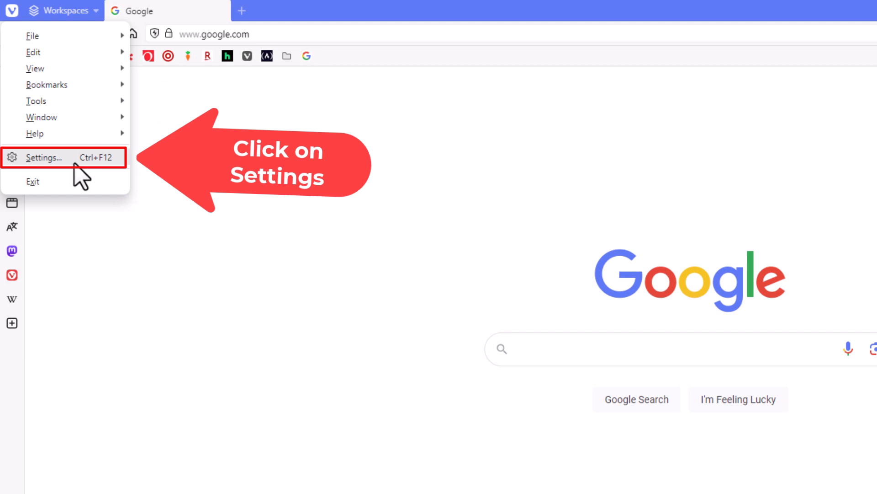
Go to Settings > Privacy and Security and scroll to the Default Permissions list
left_click(43, 157)
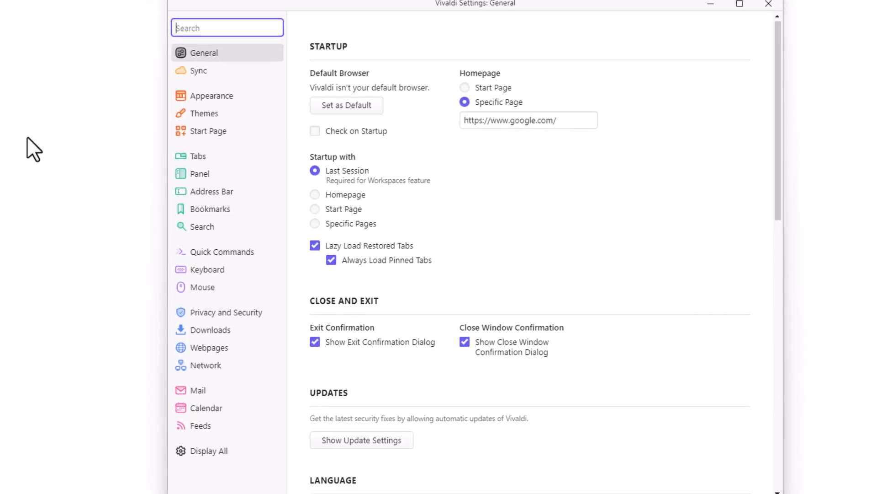
mouse_move(270, 295)
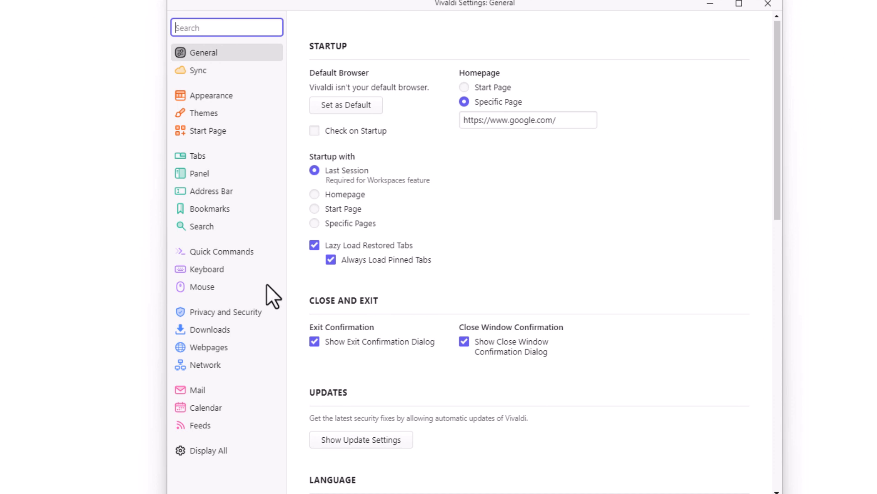
mouse_move(280, 322)
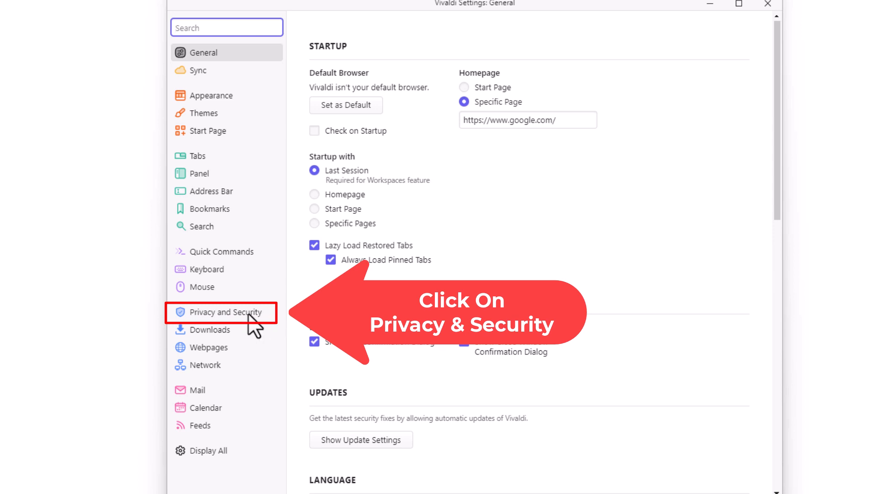
left_click(223, 312)
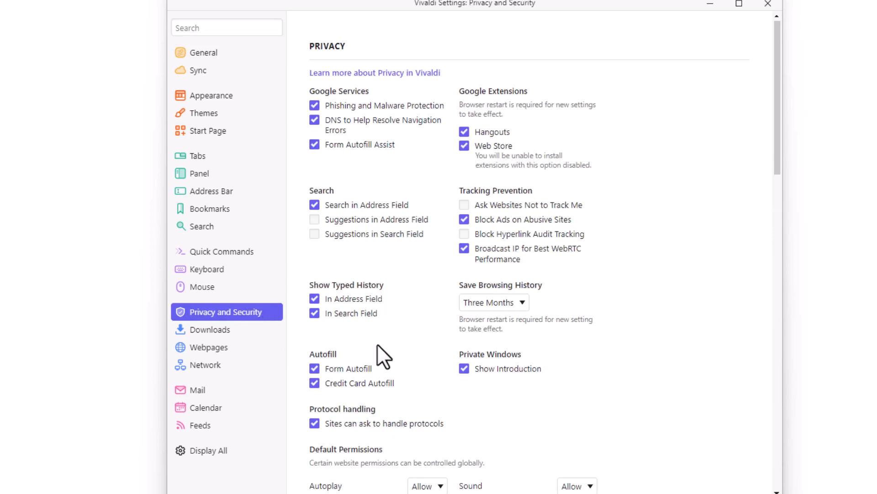
scroll("down", 3)
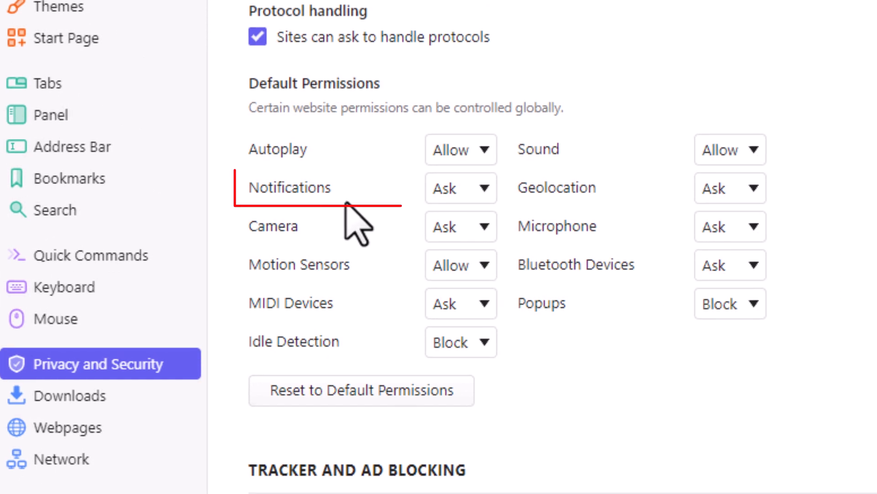
mouse_move(428, 224)
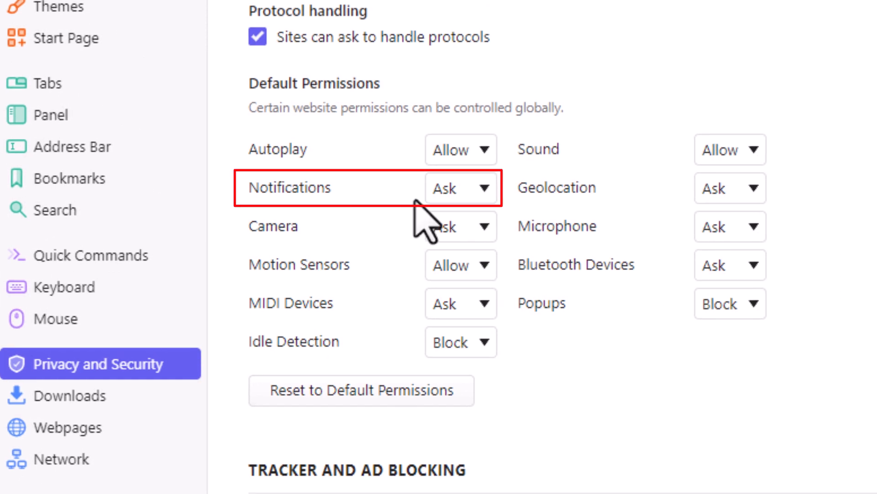
mouse_move(487, 201)
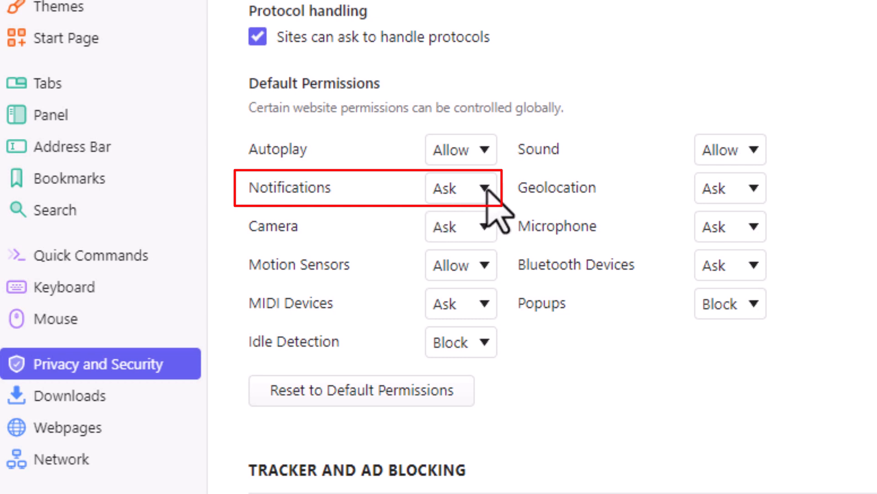
Change the default Notifications permission from Ask to Block
left_click(461, 187)
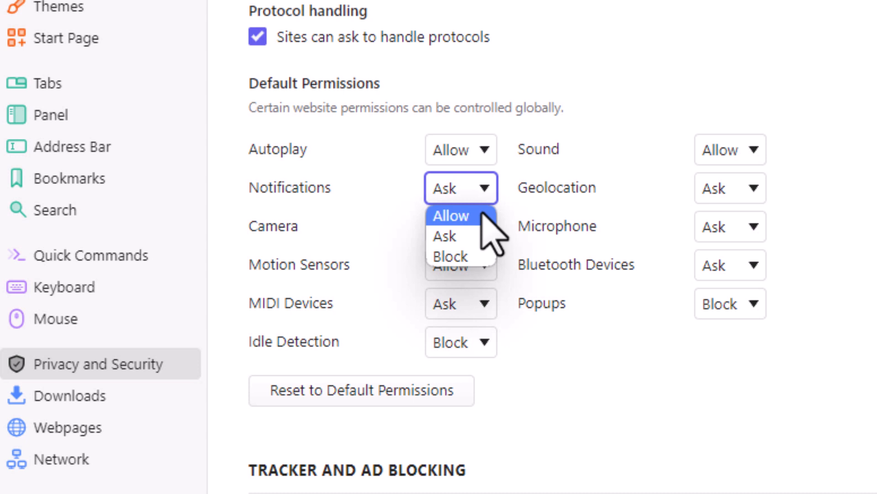
mouse_move(490, 235)
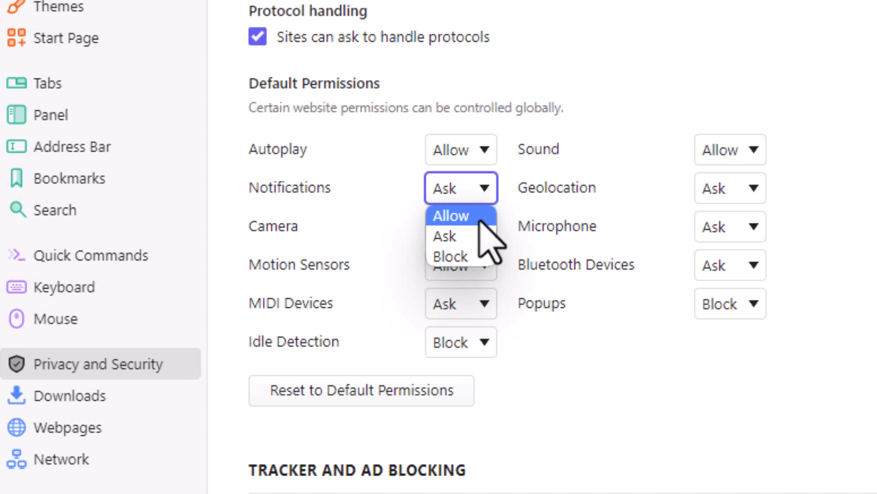
mouse_move(445, 235)
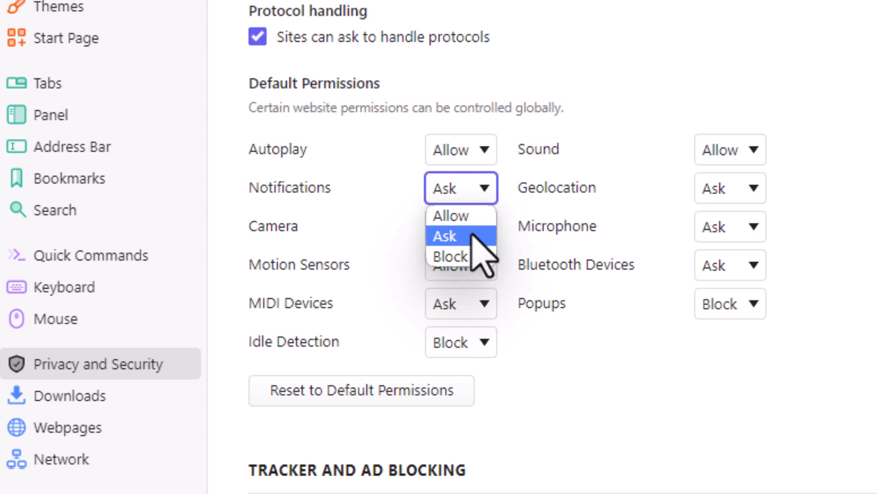
mouse_move(450, 256)
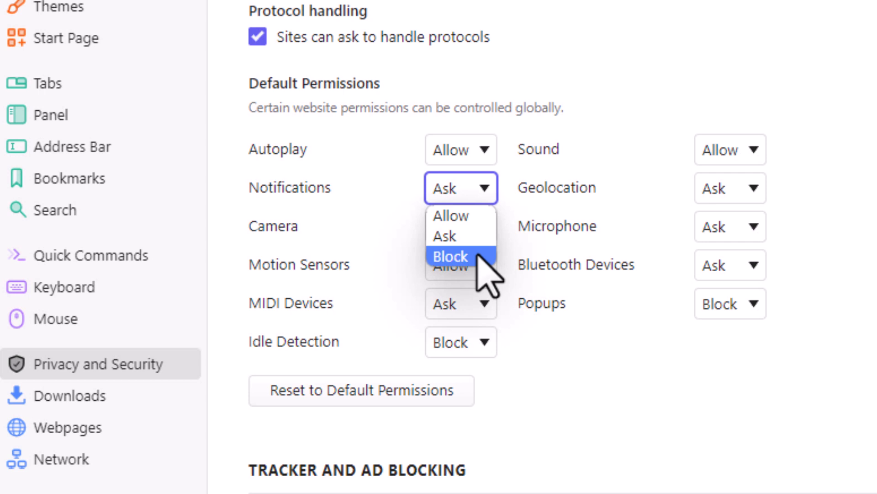
left_click(451, 256)
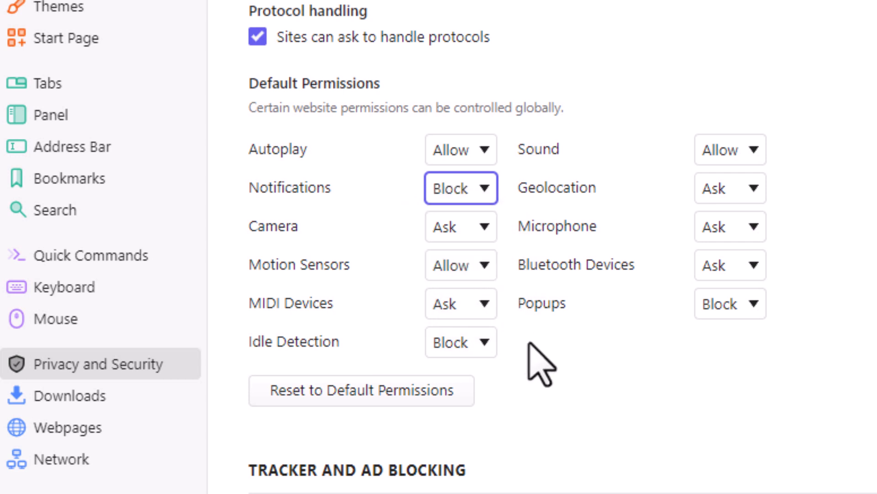
mouse_move(551, 383)
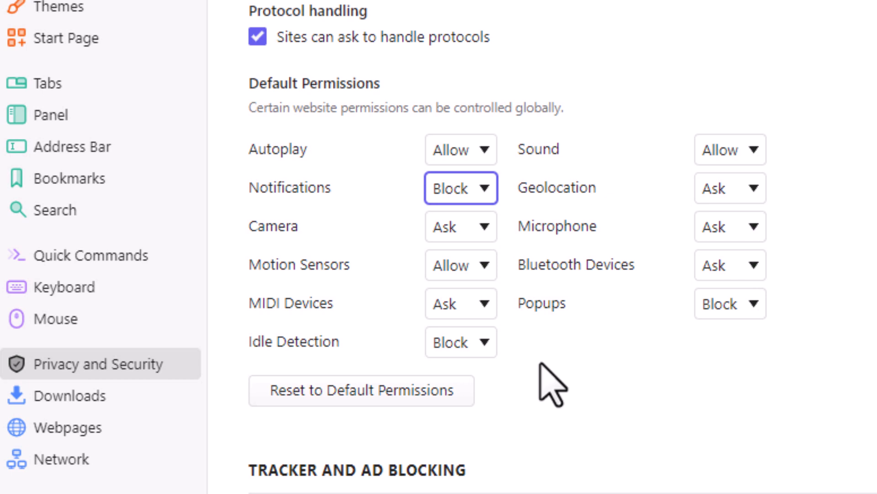